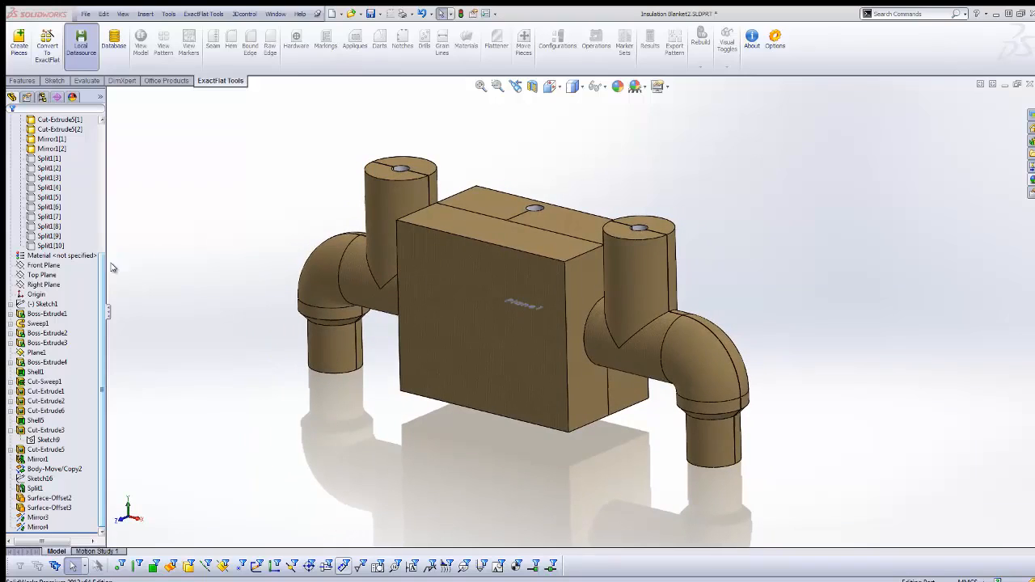
Delete bodies Mirror1[1], Mirror1[2] and the Cut-Extrude body with a Delete Body feature
left_click(51, 265)
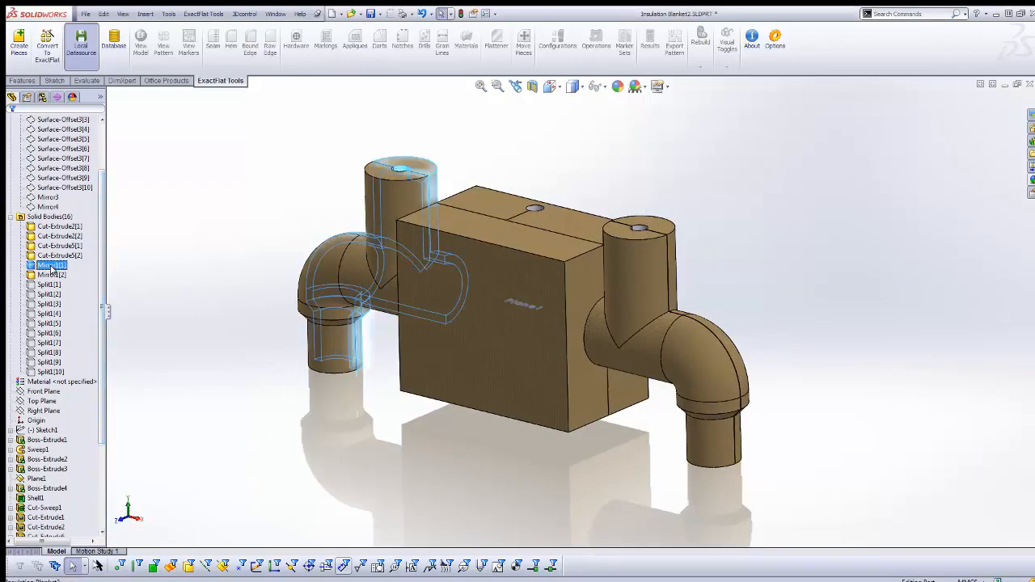
left_click(51, 274)
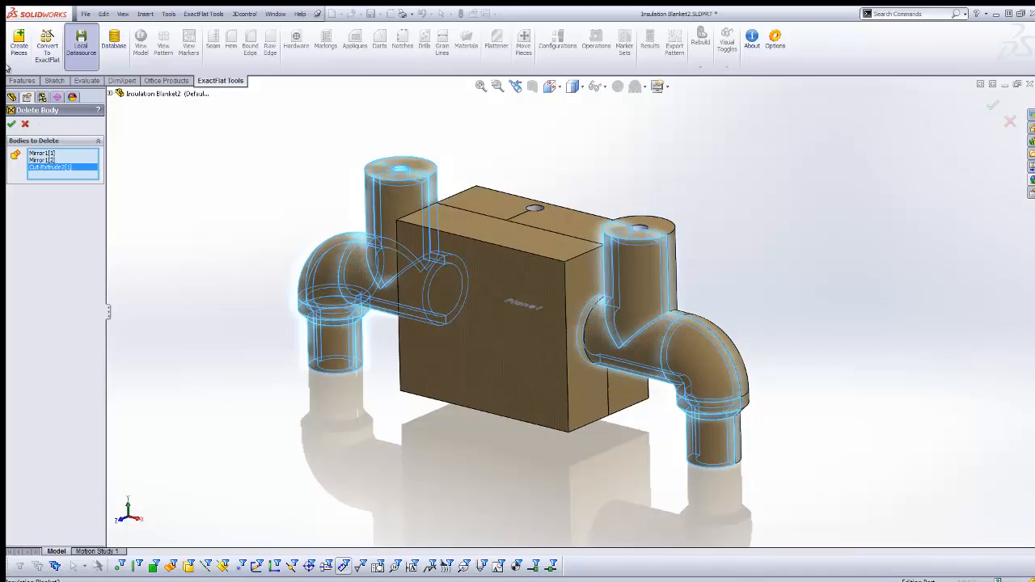
left_click(11, 124)
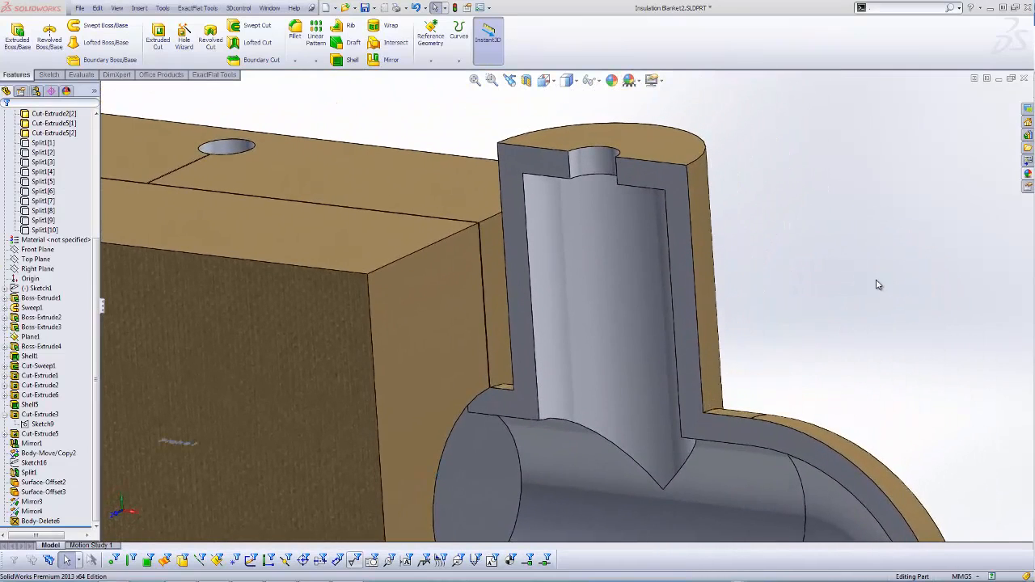
Sketch lines across the insulation walls on the pipe cover's section face (Sketch26)
left_click(39, 365)
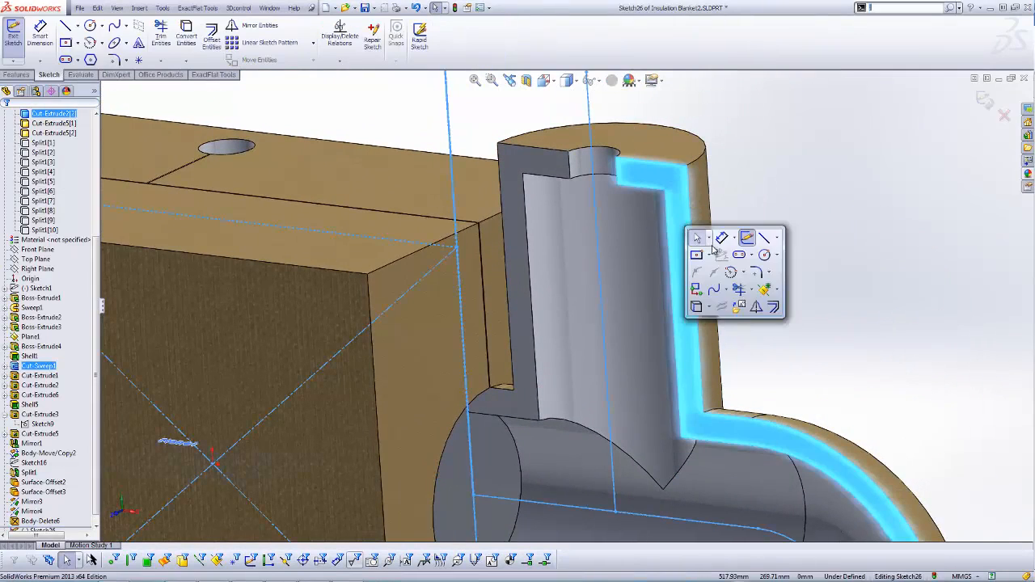
left_click(745, 237)
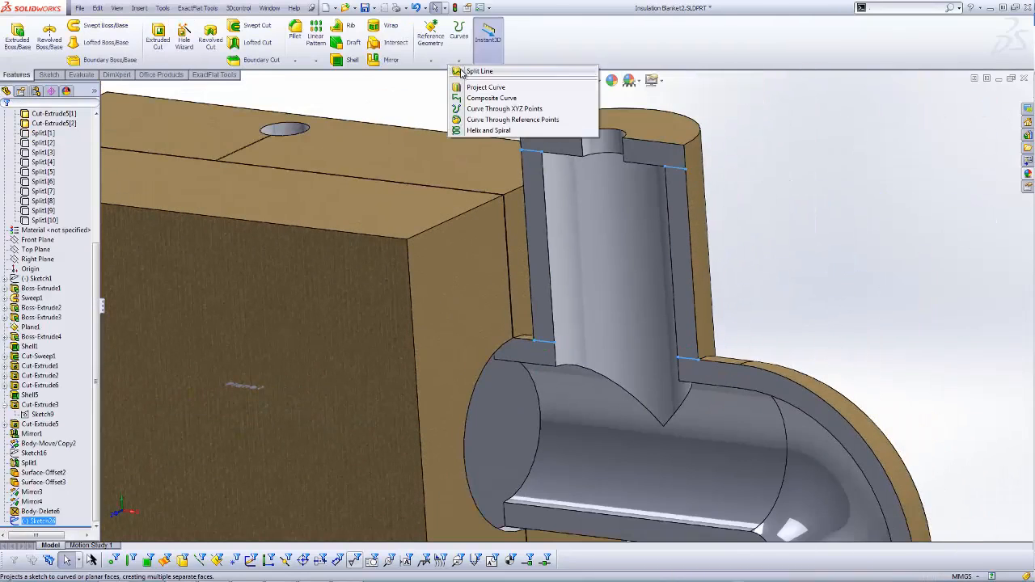
Project Sketch26 as a Split Line onto the selected pipe-cover faces
left_click(478, 71)
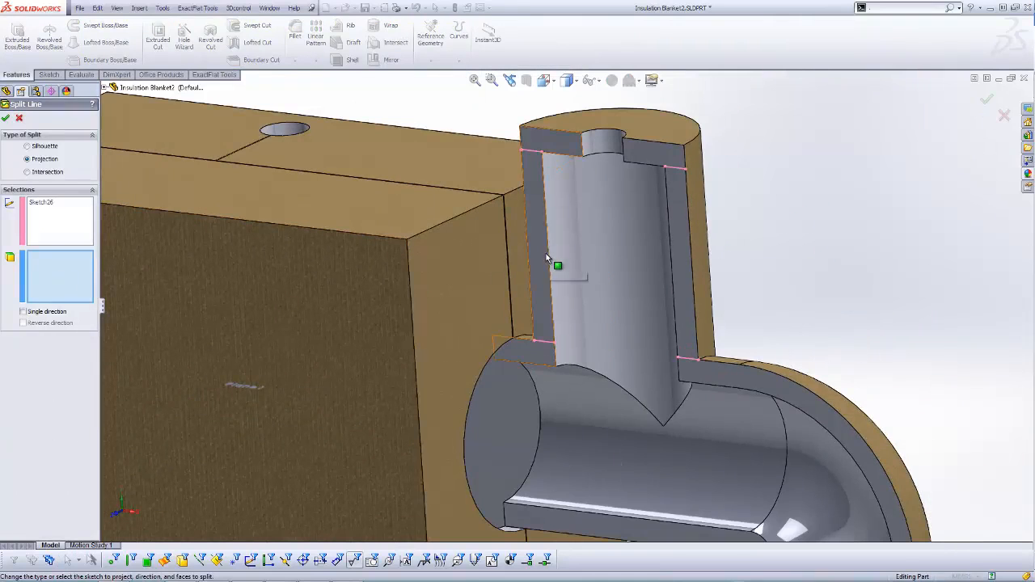
left_click(986, 99)
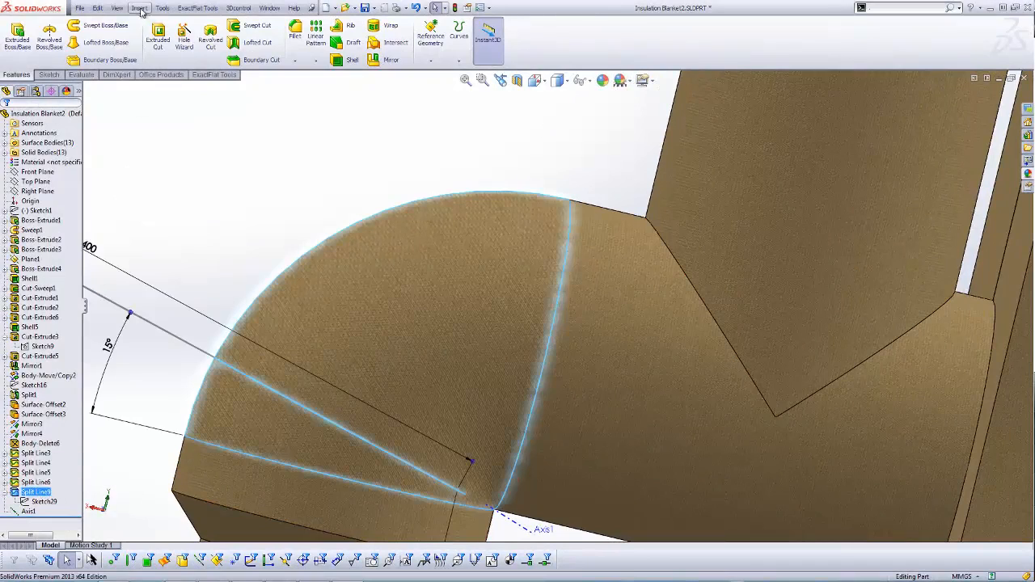
Pattern the 15° elbow split line circularly around Axis1
left_click(139, 8)
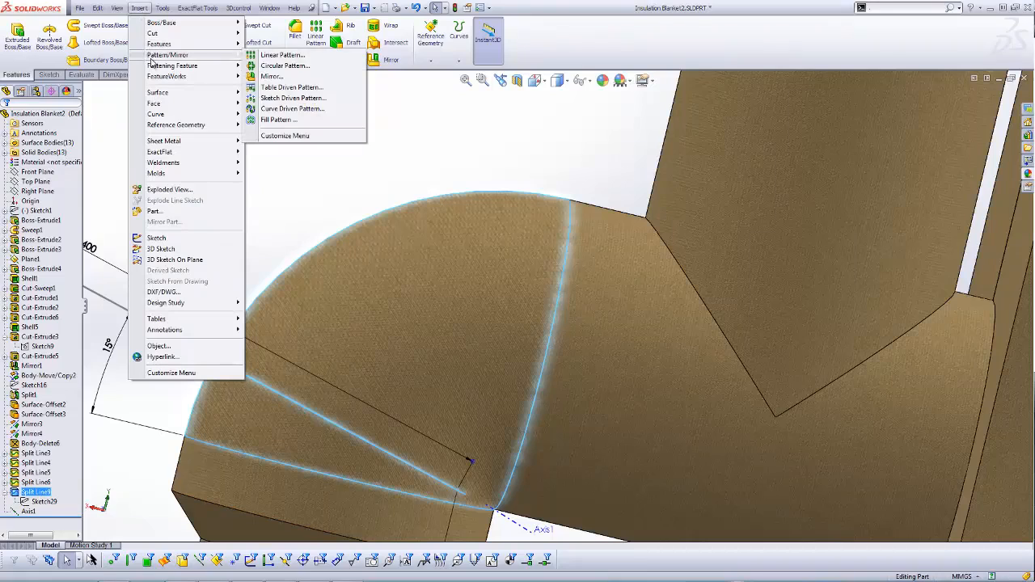
left_click(284, 66)
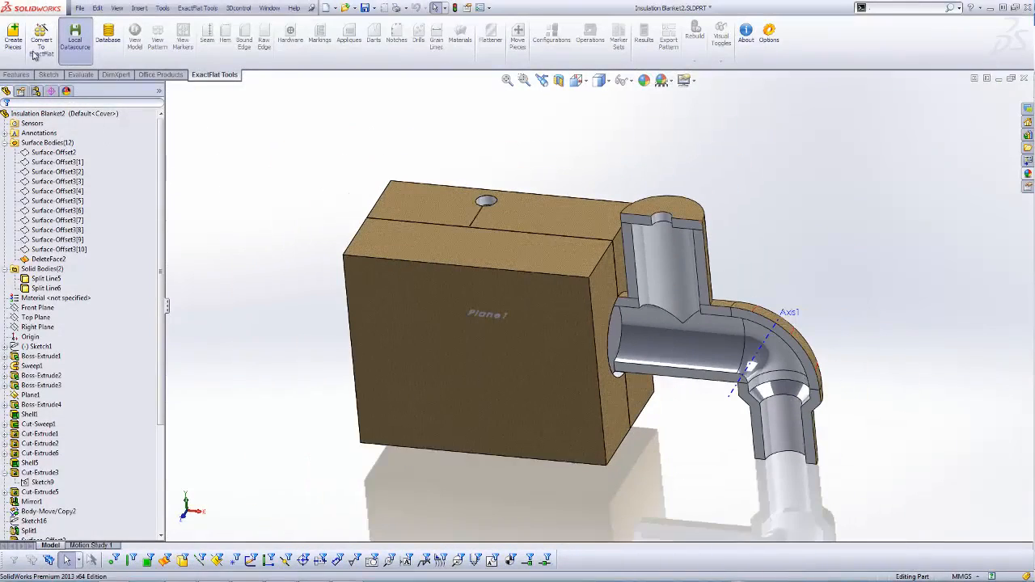
Create ExactFlat piece 1-EXT from the box's front face
left_click(13, 38)
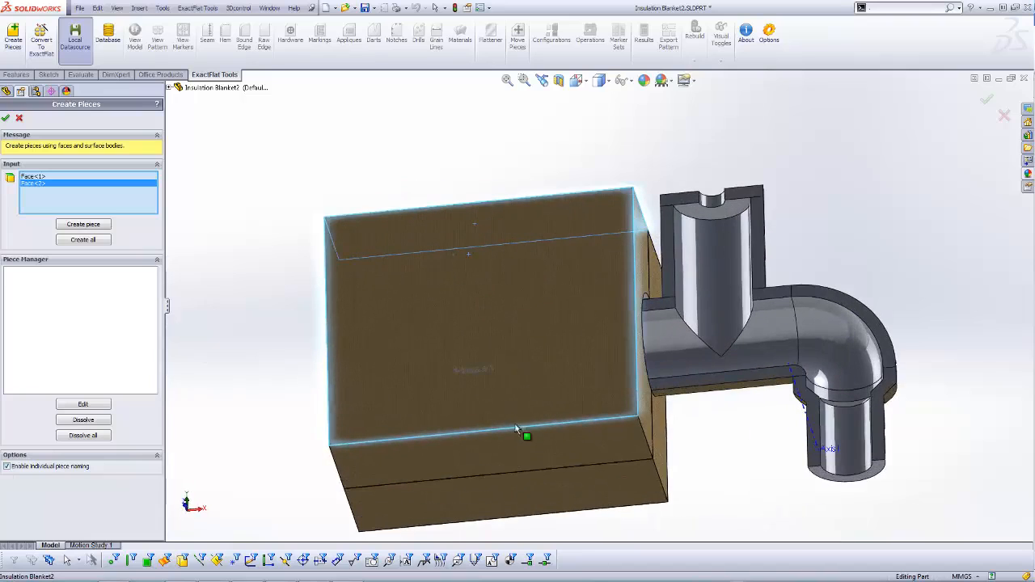
left_click(83, 223)
type("1")
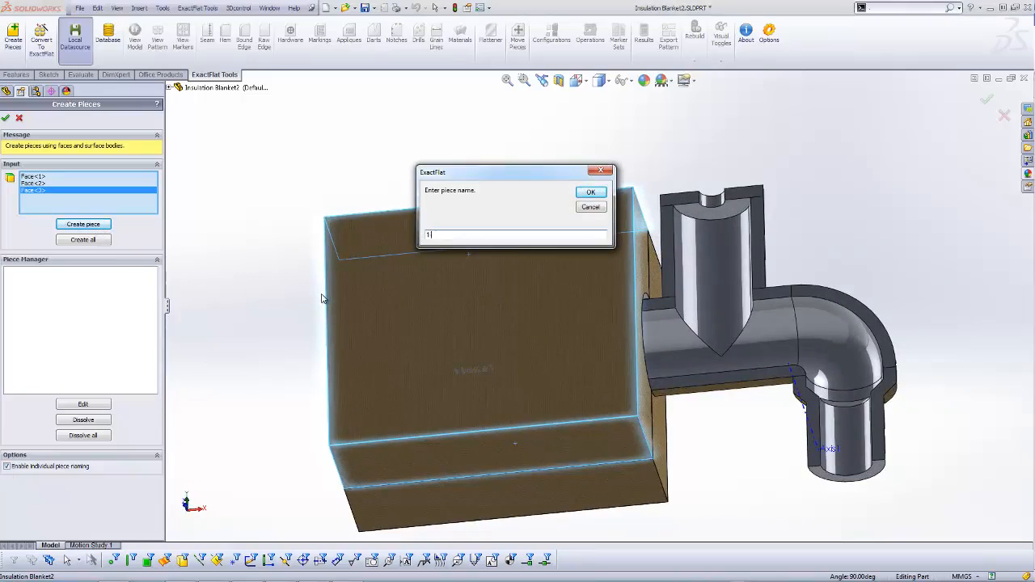
type("-EXT")
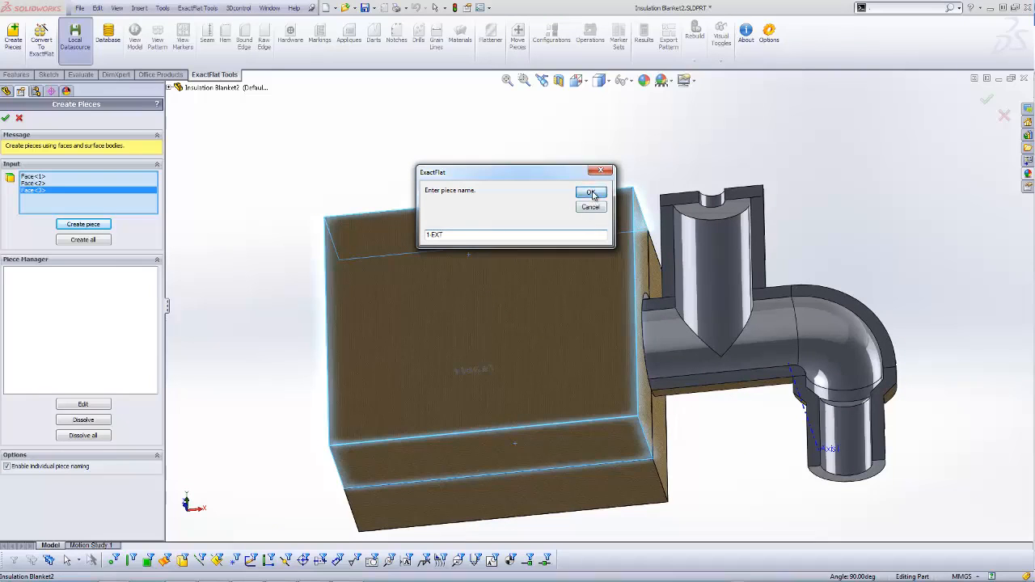
left_click(591, 194)
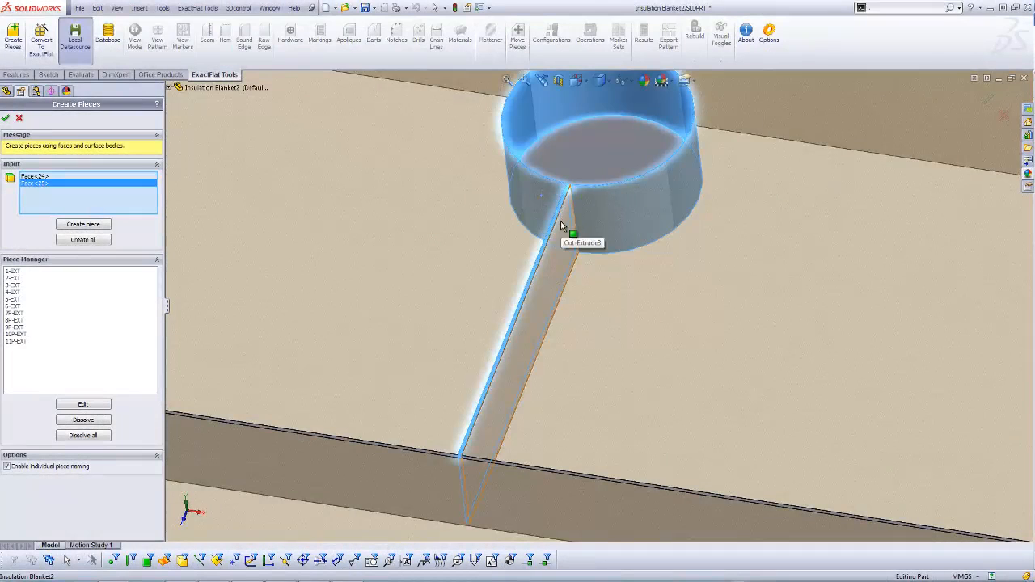
Create a piece from the chosen inner faces and name it 1-CTR
left_click(83, 224)
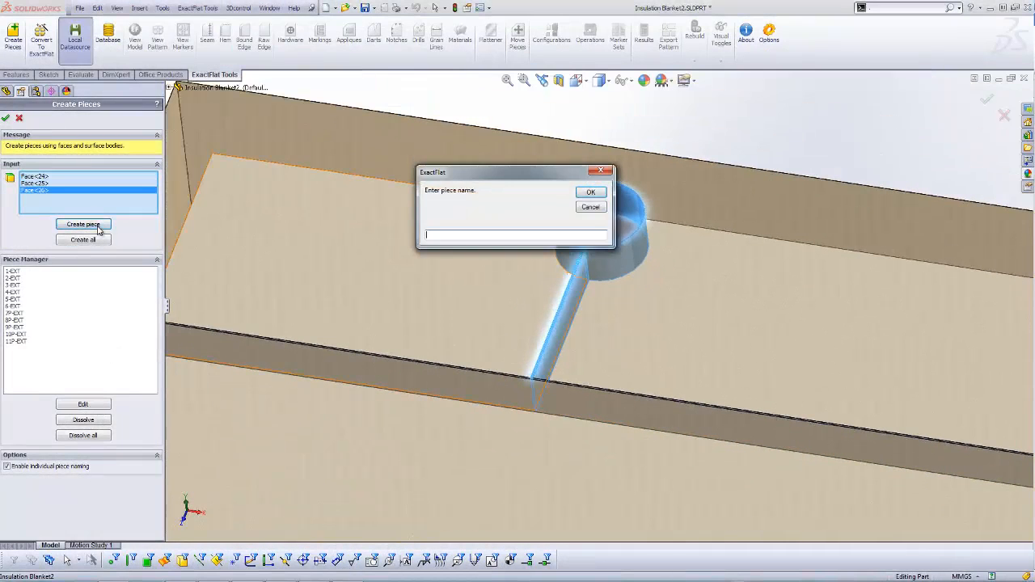
type("1")
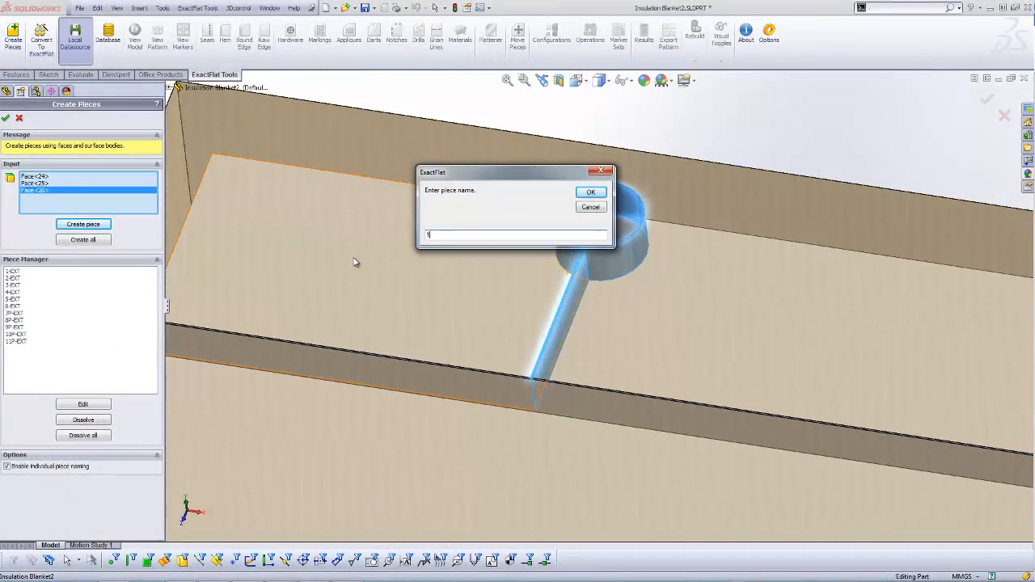
type("-CTR")
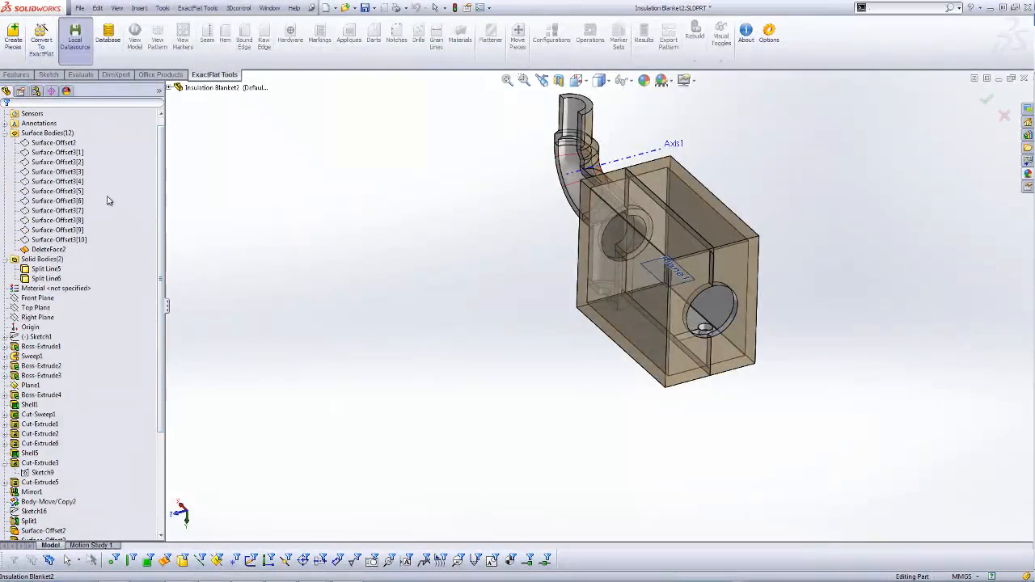
Hide the Split Line6 solid body and show the Surface-Offset bodies
right_click(46, 253)
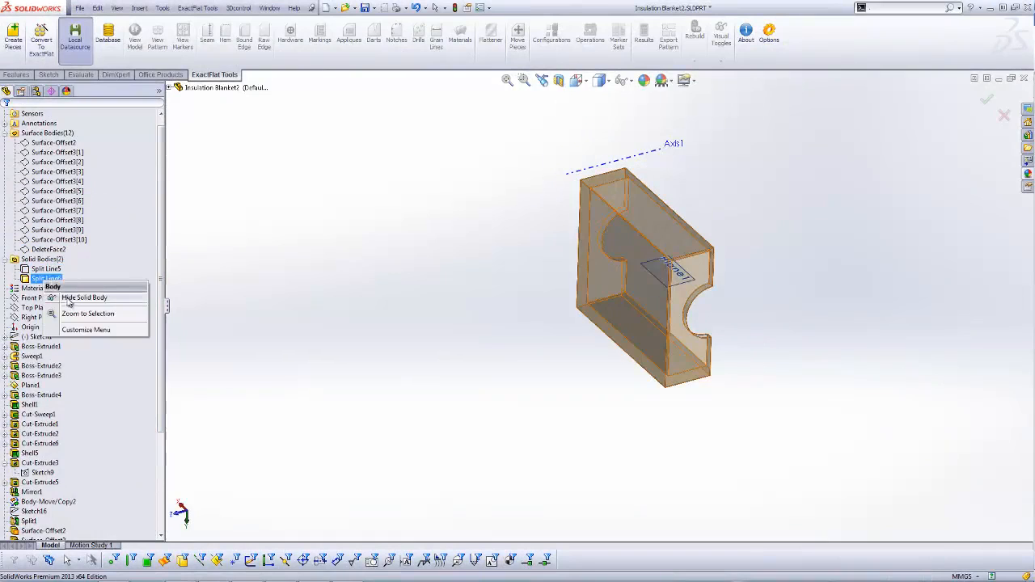
left_click(84, 297)
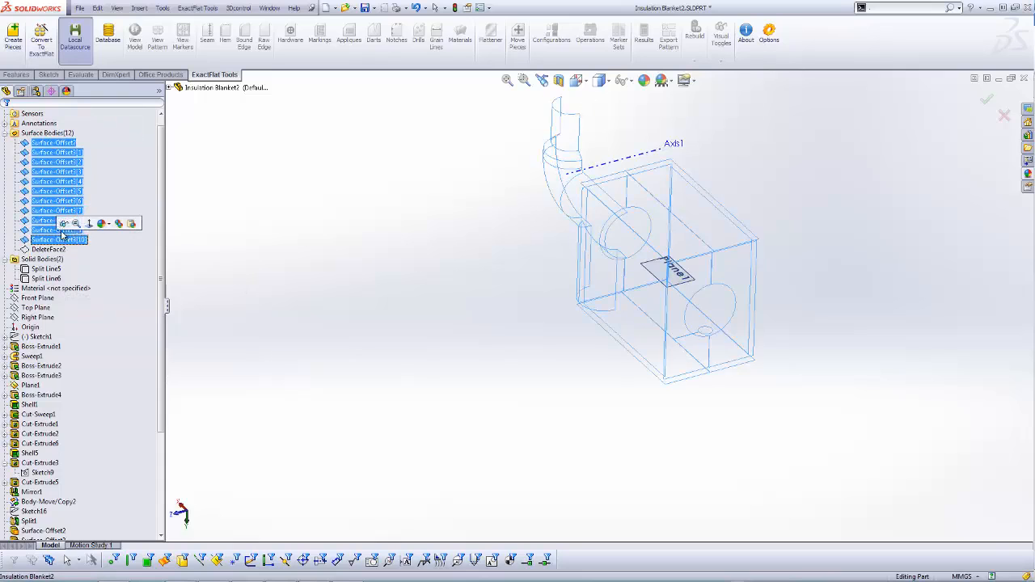
left_click(12, 38)
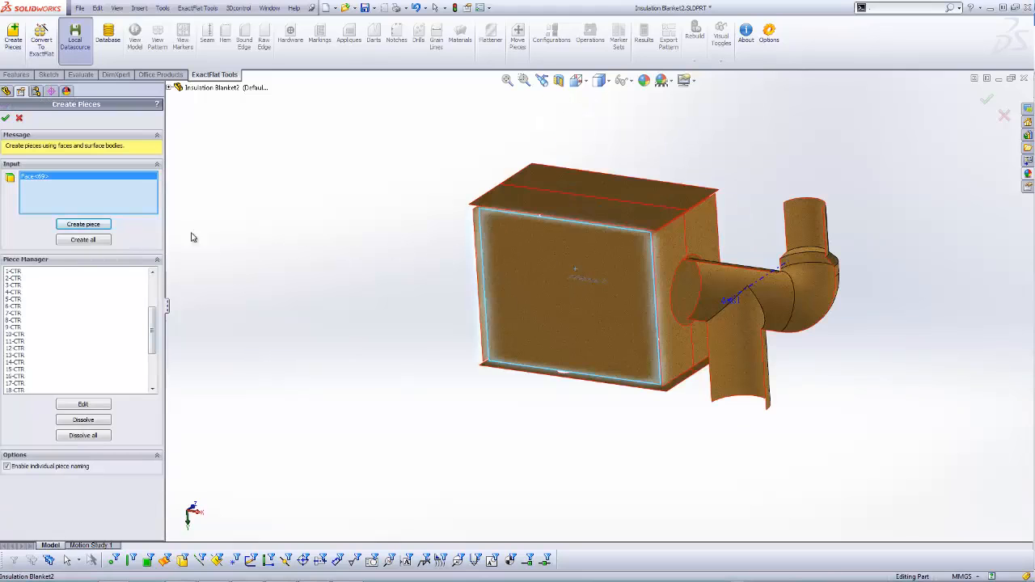
Create ExactFlat piece 1-INS from the front insulation face
left_click(83, 224)
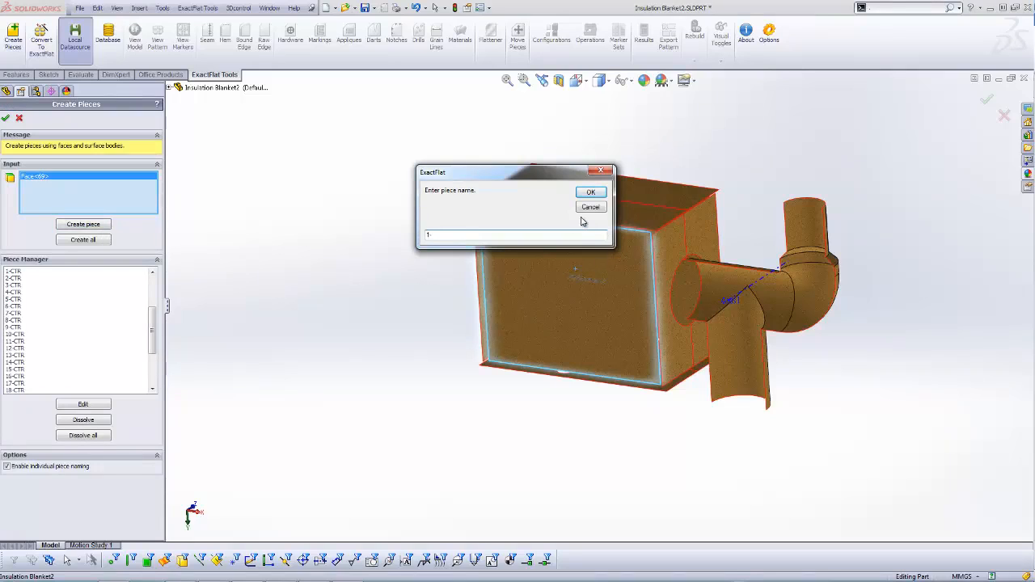
type("-INS")
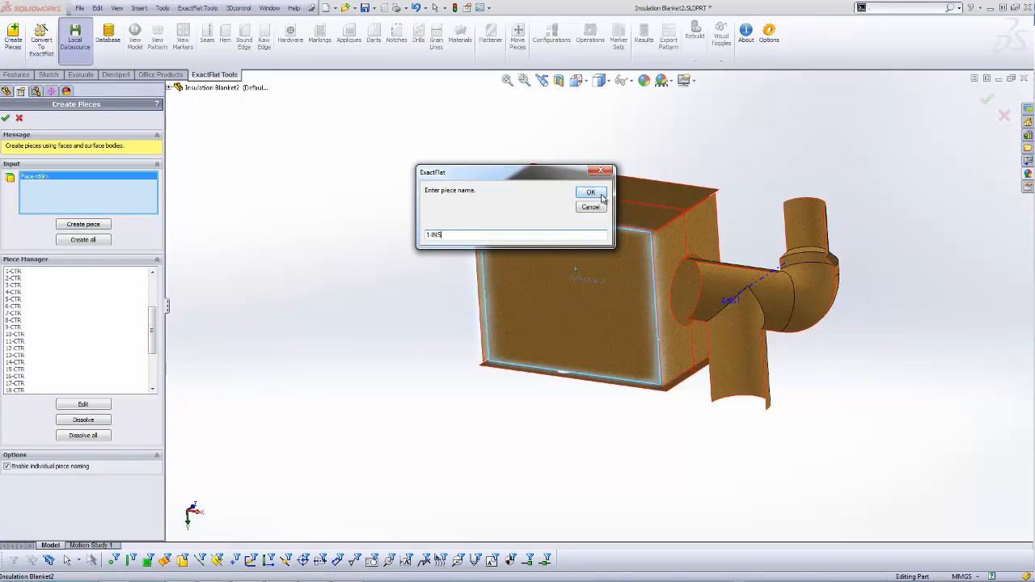
left_click(590, 193)
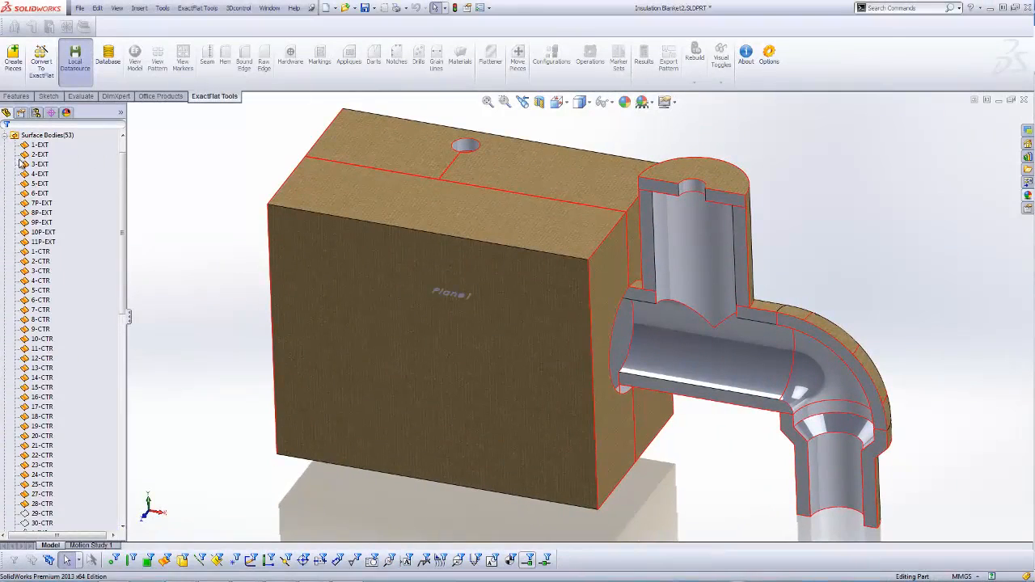
left_click(39, 144)
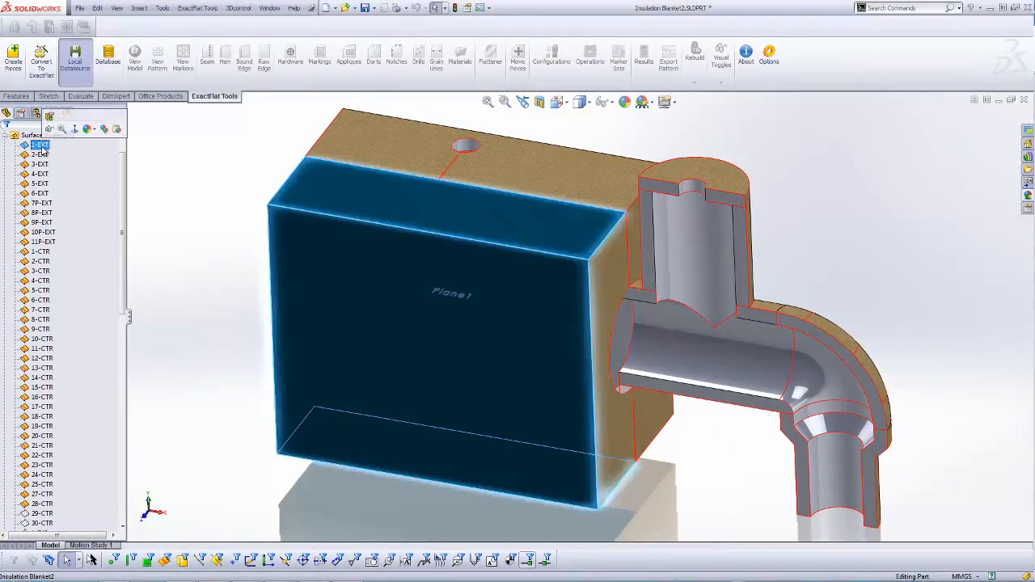